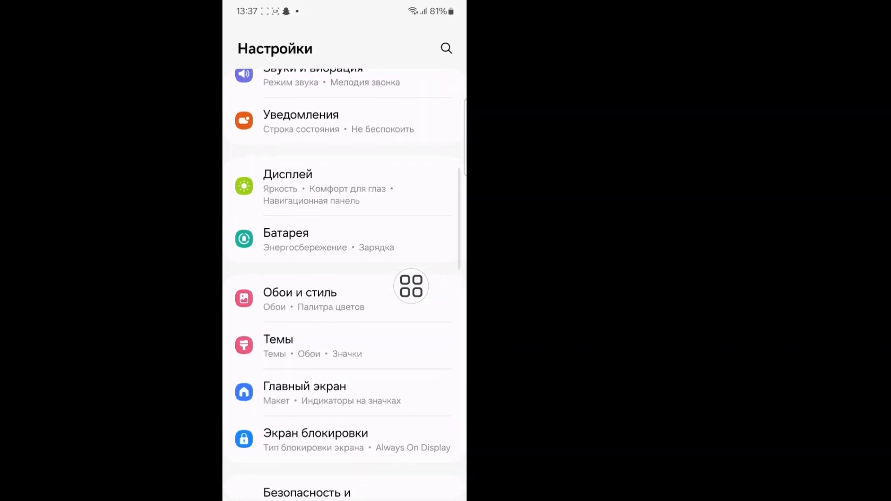
- Scroll down the Settings list and enter the Apps (Приложения) section
scroll("down", 3)
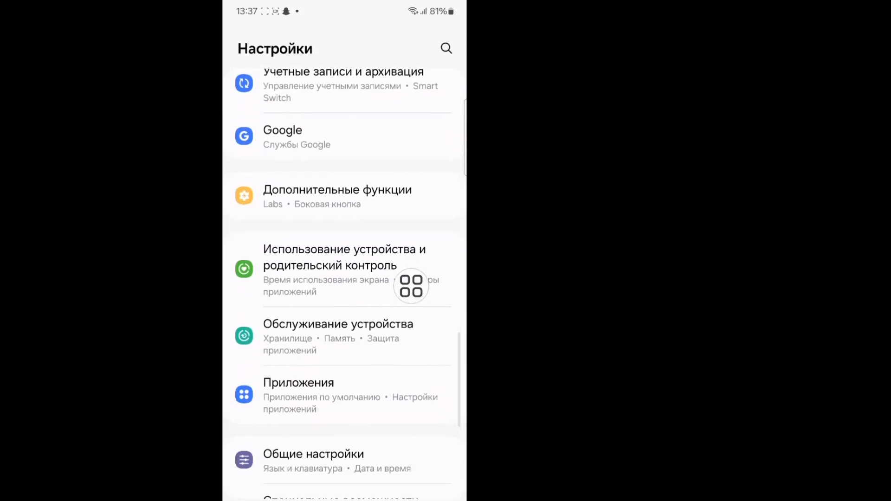
scroll("down", 3)
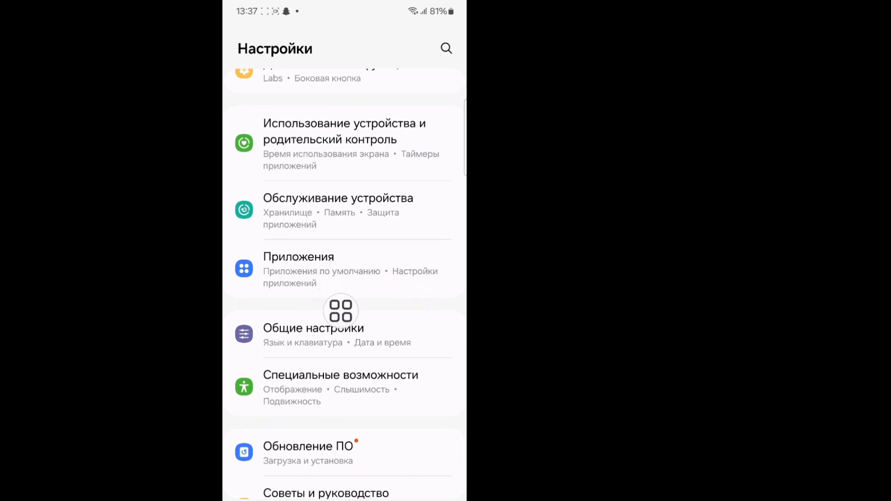
left_click(298, 270)
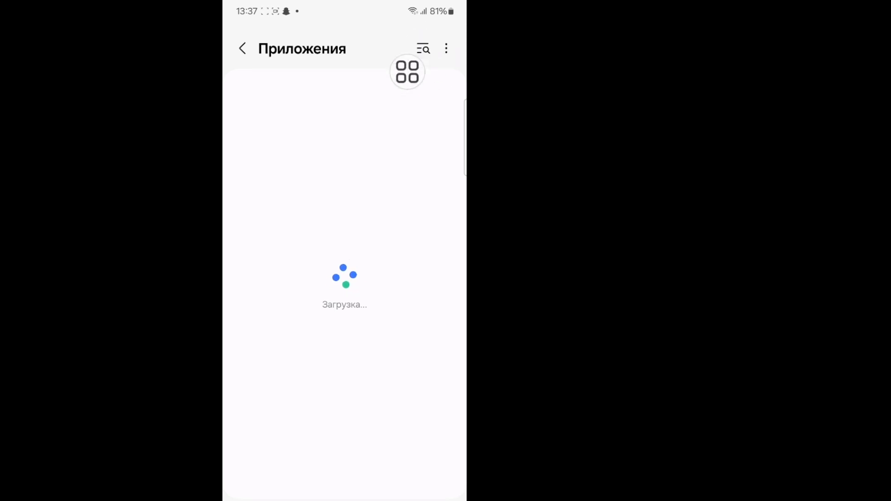
- Search the app list for 'fr', enter Free Fire's details and reach its storage usage
left_click(422, 48)
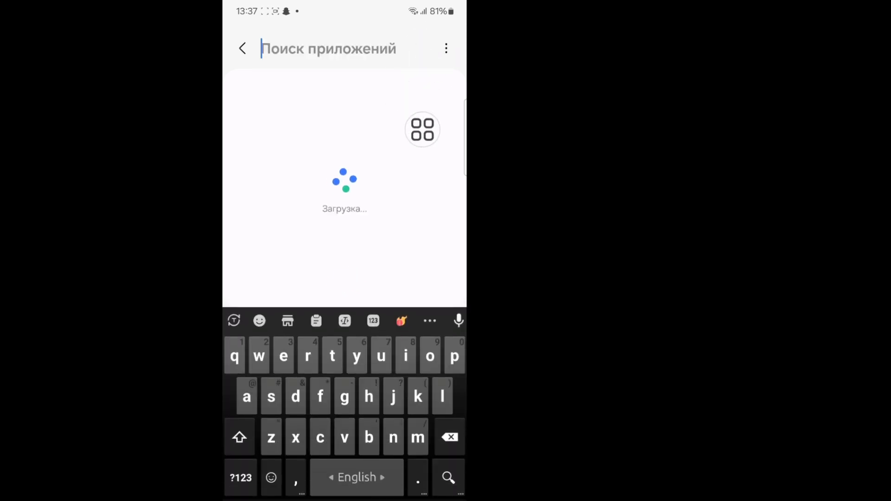
type("free")
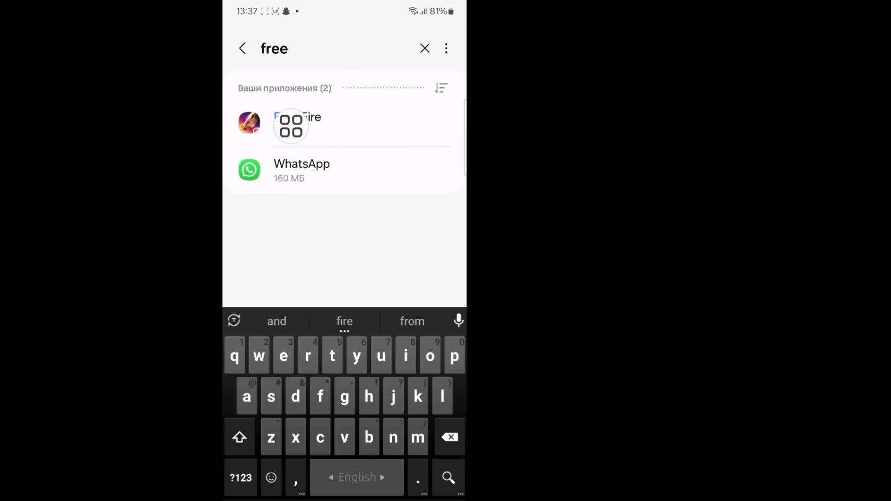
left_click(297, 123)
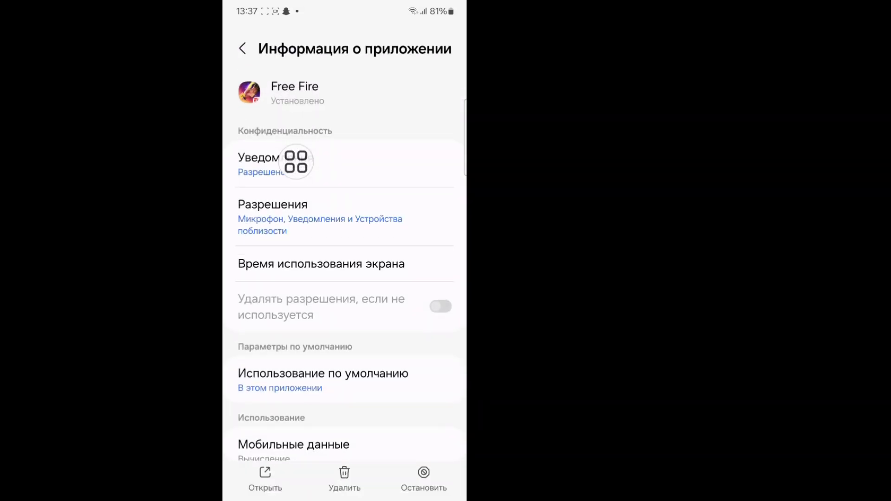
scroll("down", 3)
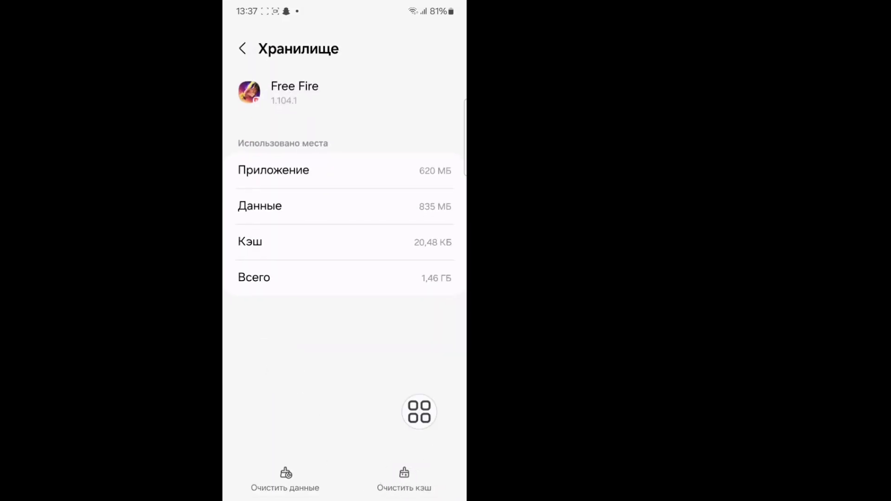
- Clear Free Fire's cache to 0 B and confirm deleting its app data
left_click(404, 479)
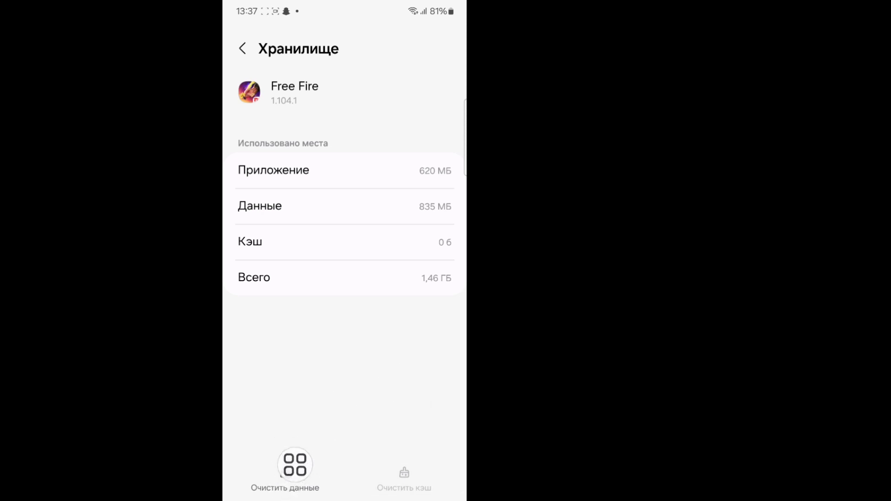
left_click(284, 469)
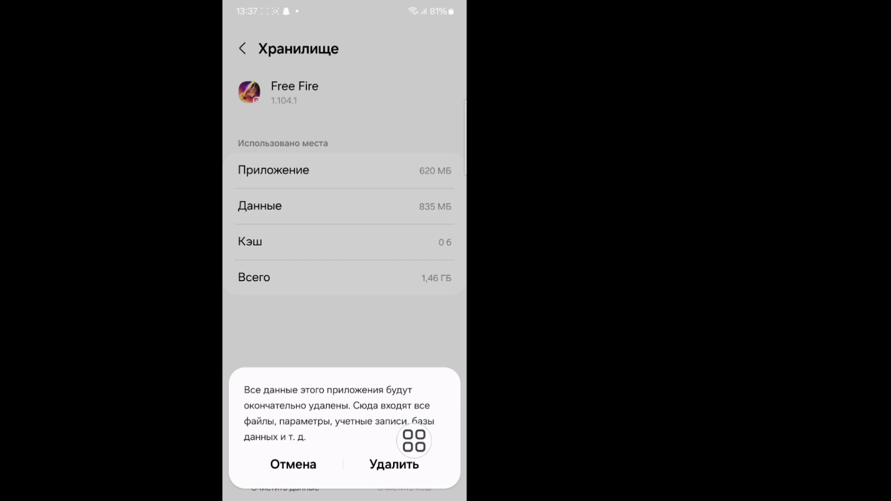
left_click(293, 464)
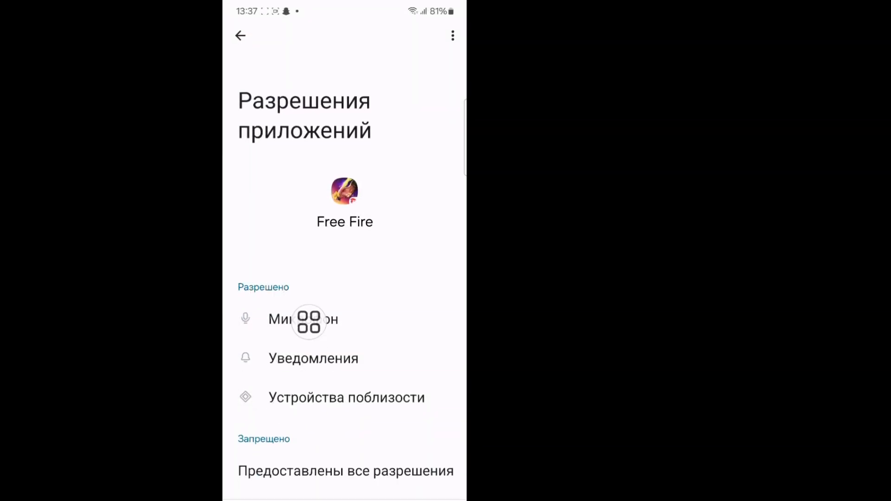
- Confirm Free Fire's nearby devices permission is allowed, then back out of Settings to the apps screen
left_click(303, 319)
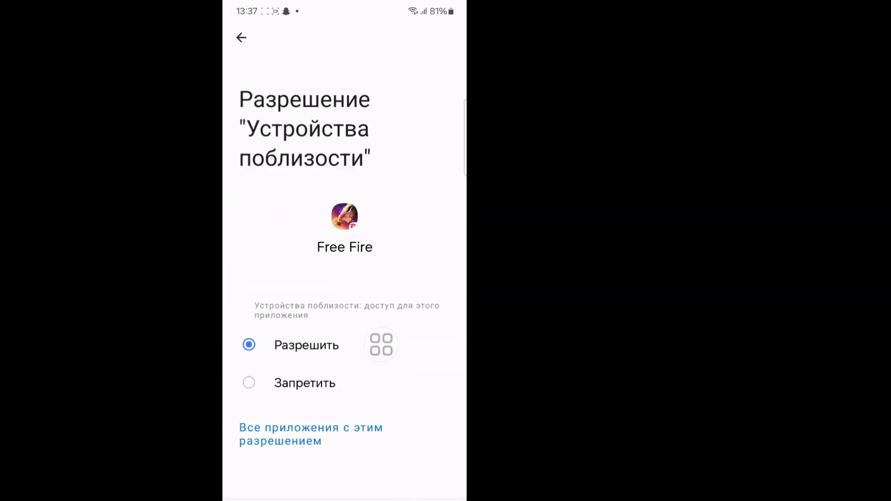
left_click(241, 36)
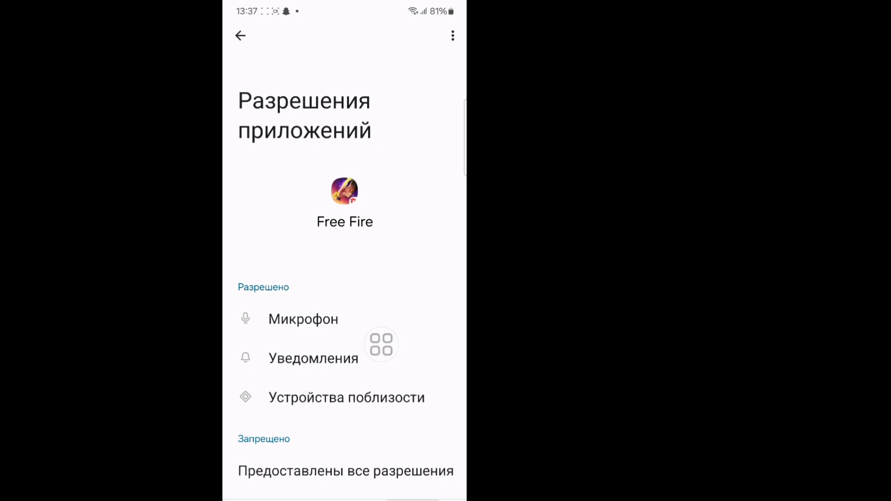
left_click(240, 35)
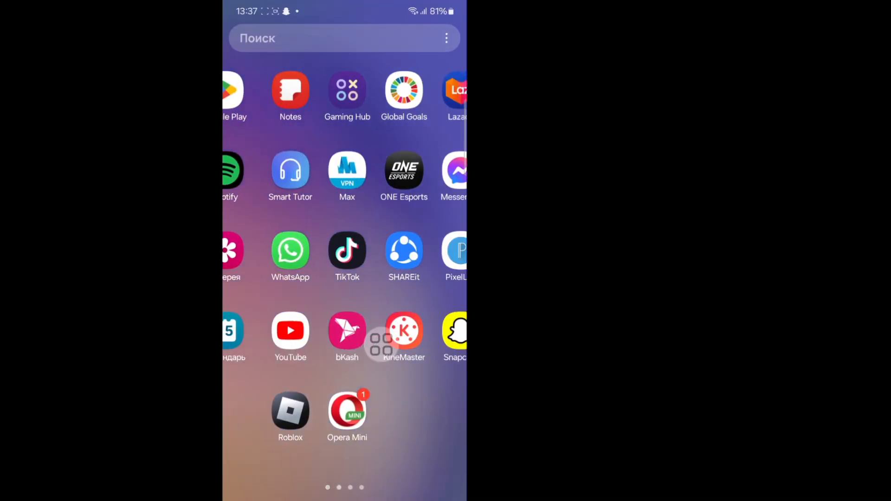
- Return to the home screen page and launch Google Play Store
scroll("left", 3)
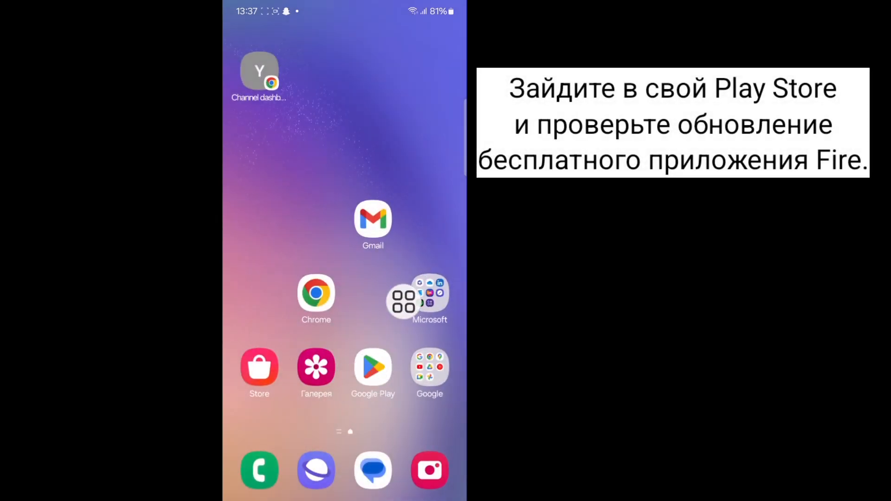
left_click(372, 366)
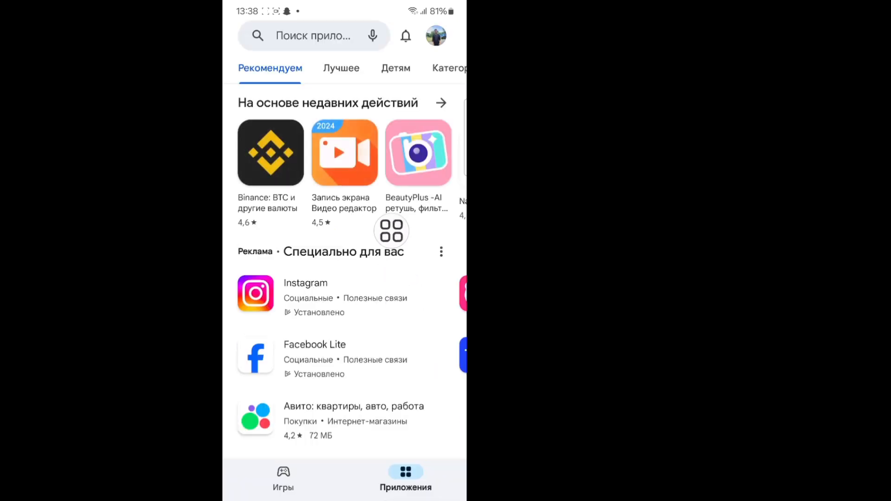
- Search the store for 'free fire', see it installed with no update, and start the game
left_click(313, 35)
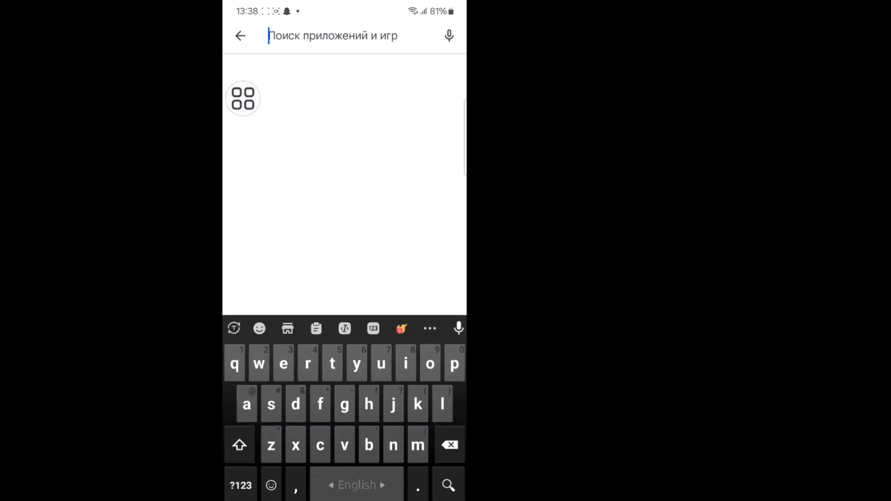
type("fr")
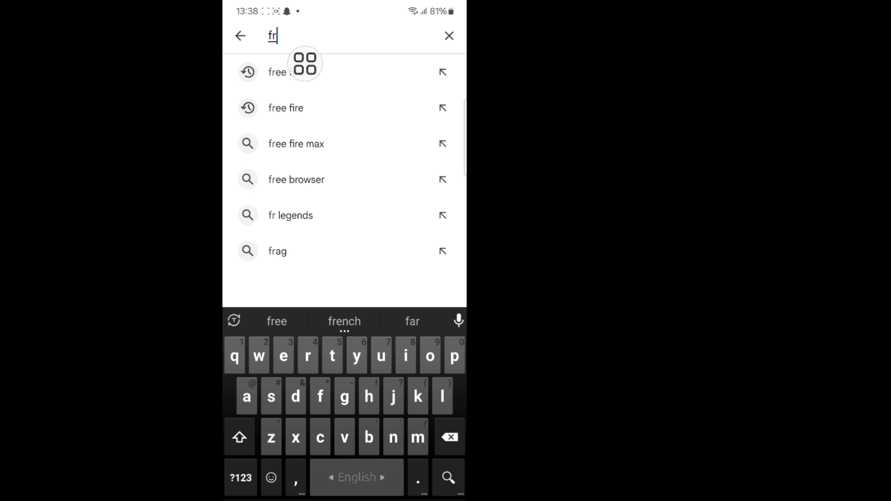
left_click(286, 107)
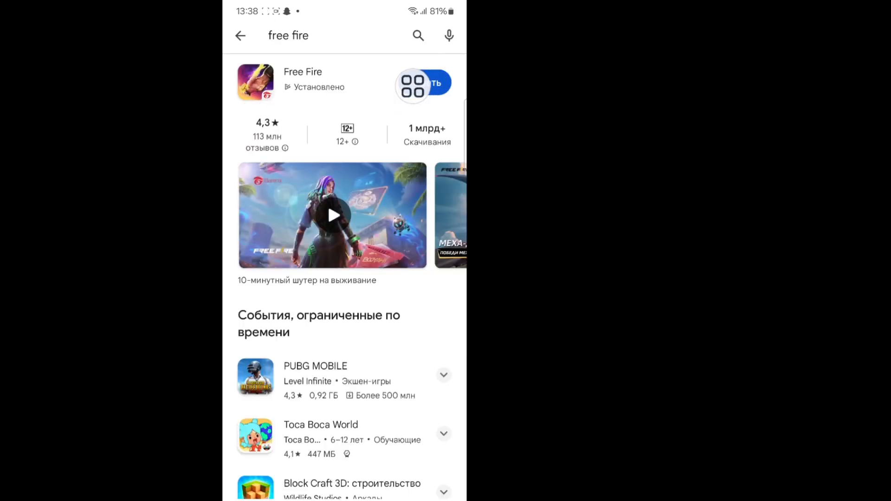
left_click(434, 83)
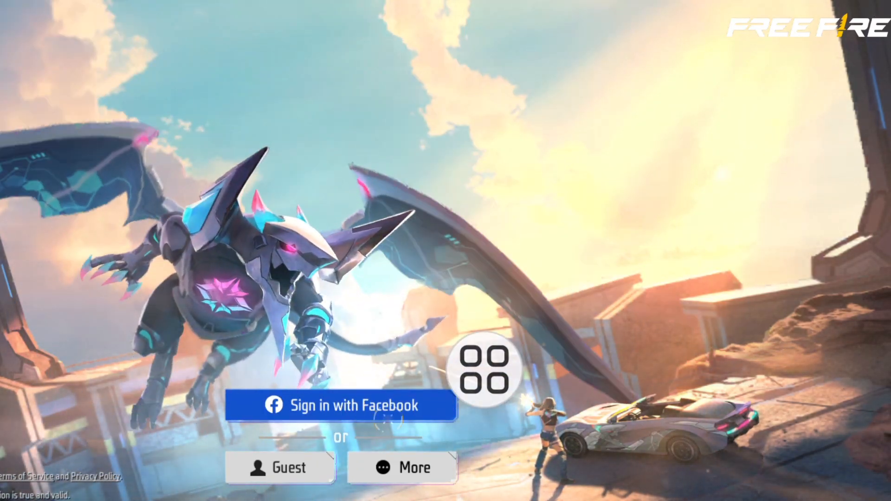
- Sign in to Free Fire and dismiss the Summer Homework event banner to reach the lobby
left_click(341, 405)
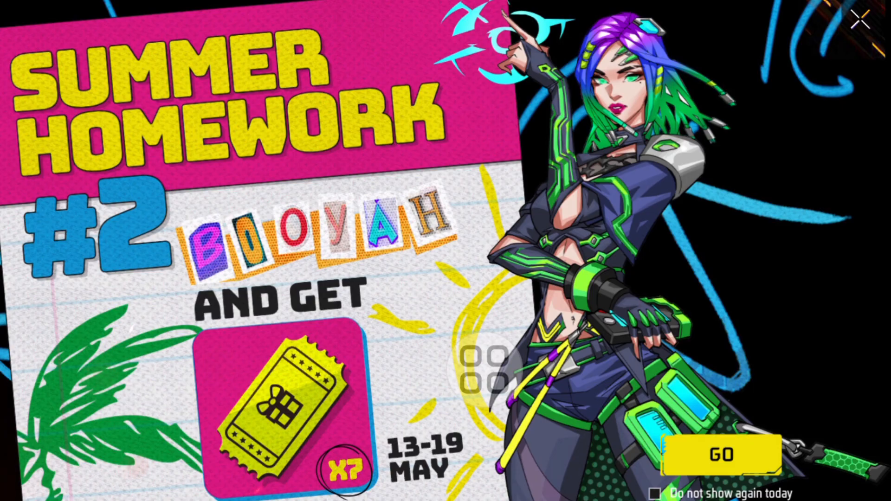
left_click(861, 17)
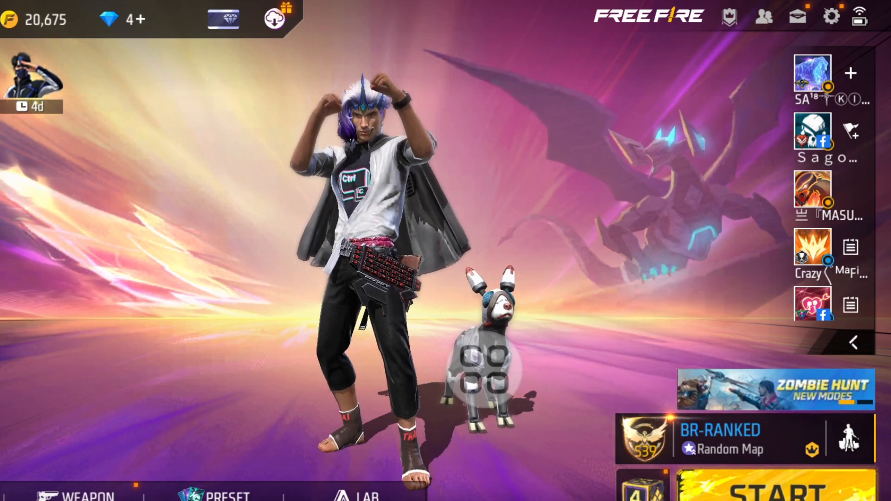